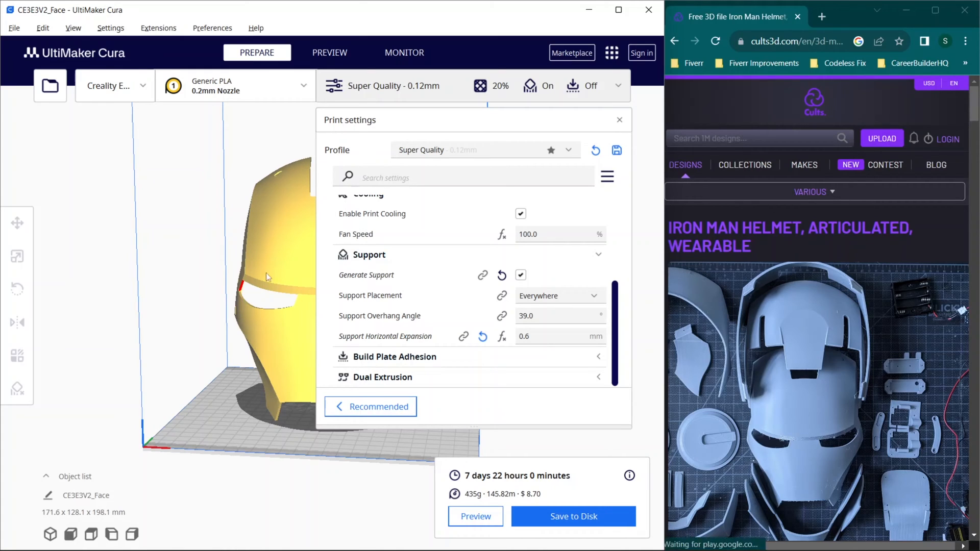
{"action": "mouse_move", "coordinate": [495, 422]}
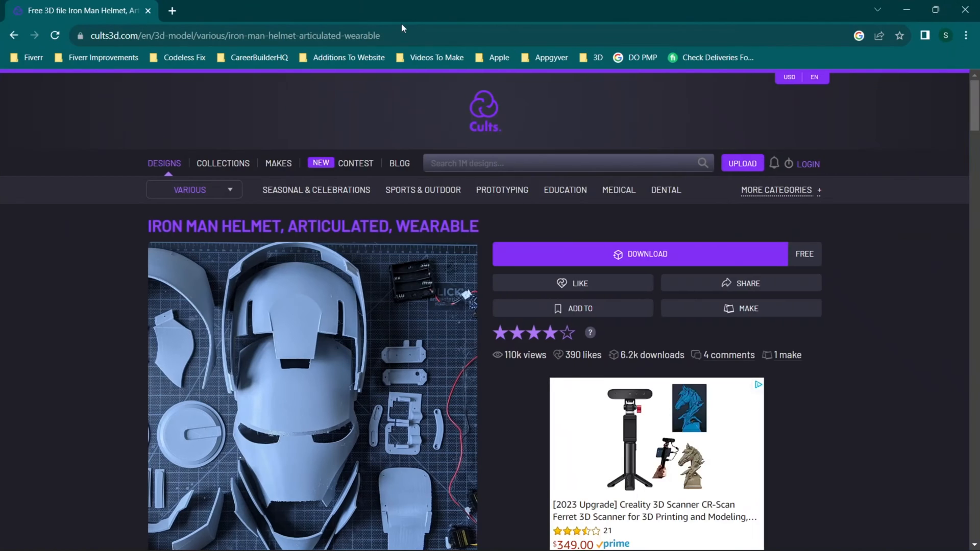
{"action": "mouse_move", "coordinate": [320, 177]}
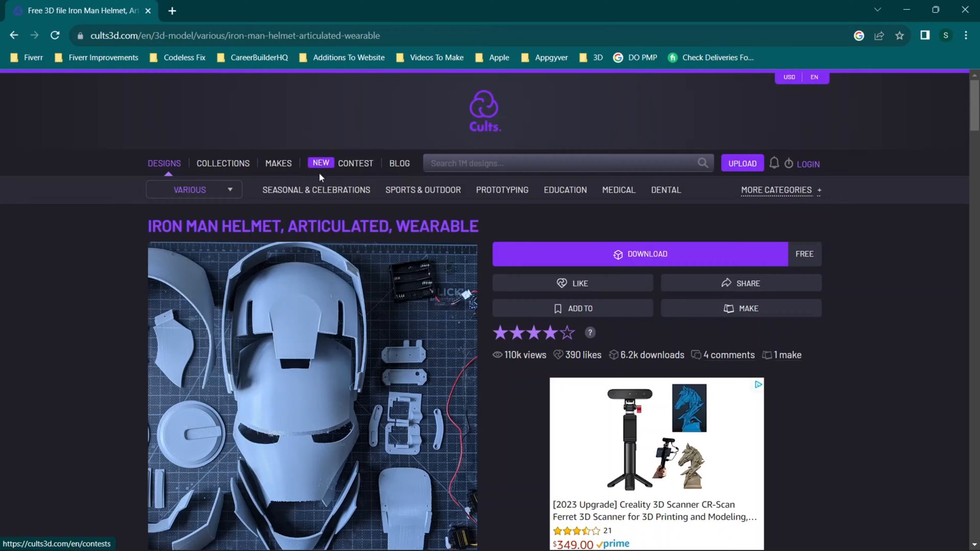
- Scroll the Cults3D page and view the painted helmet photo in the gallery
{"action": "scroll", "scroll_direction": "down", "scroll_amount": 3}
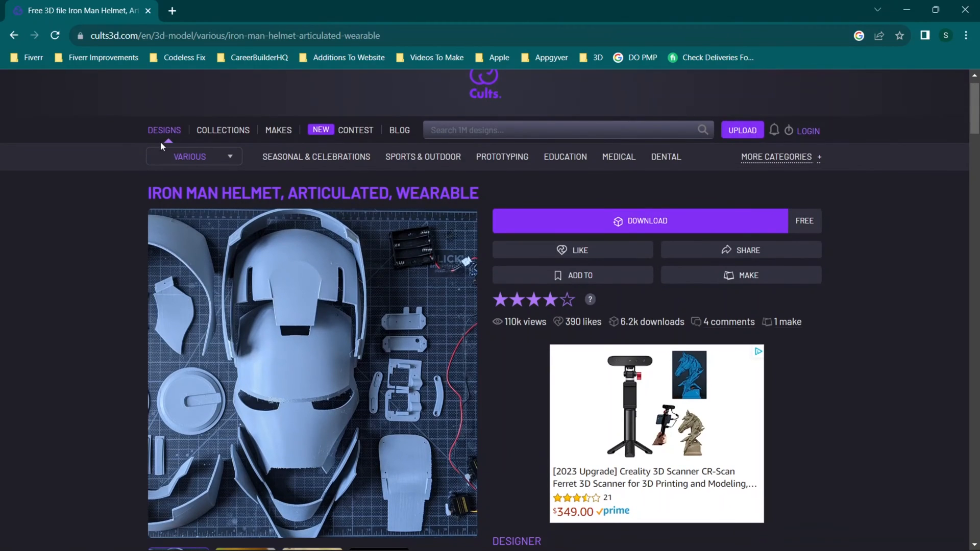
{"action": "mouse_move", "coordinate": [168, 219]}
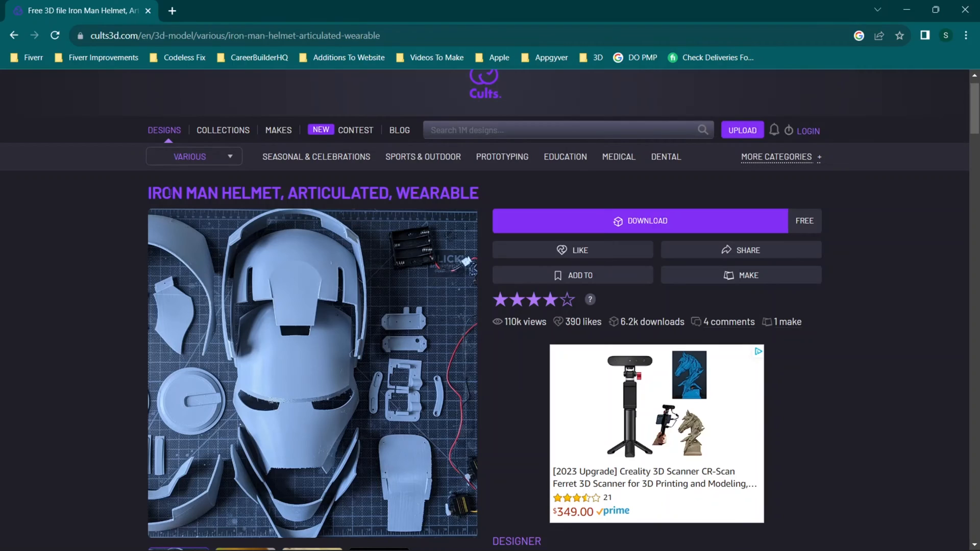
{"action": "mouse_move", "coordinate": [404, 211]}
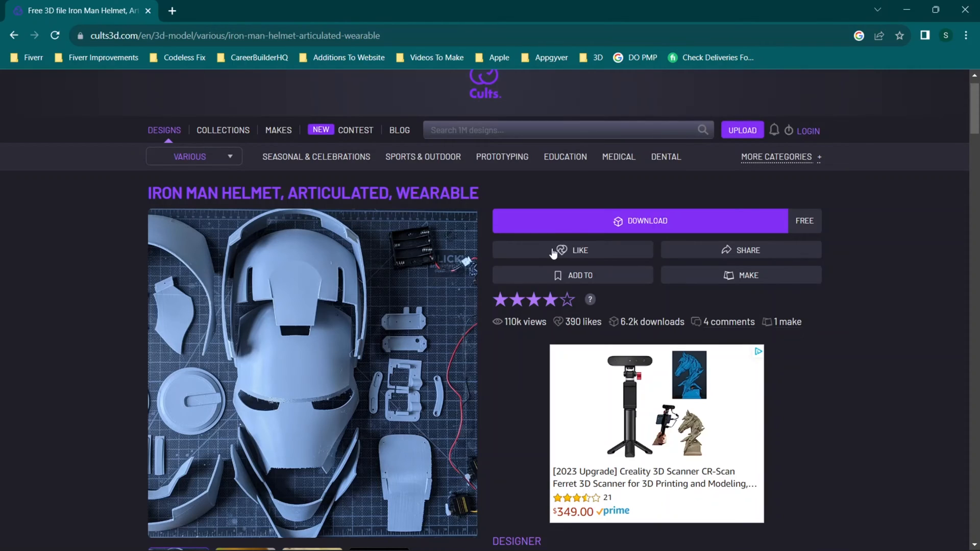
{"action": "scroll", "scroll_direction": "down", "scroll_amount": 3}
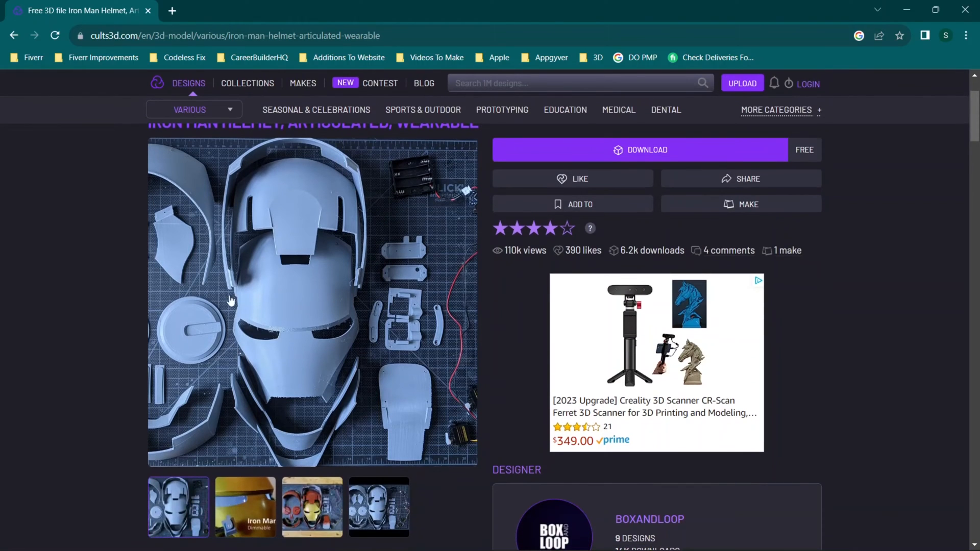
{"action": "left_click", "coordinate": [312, 506]}
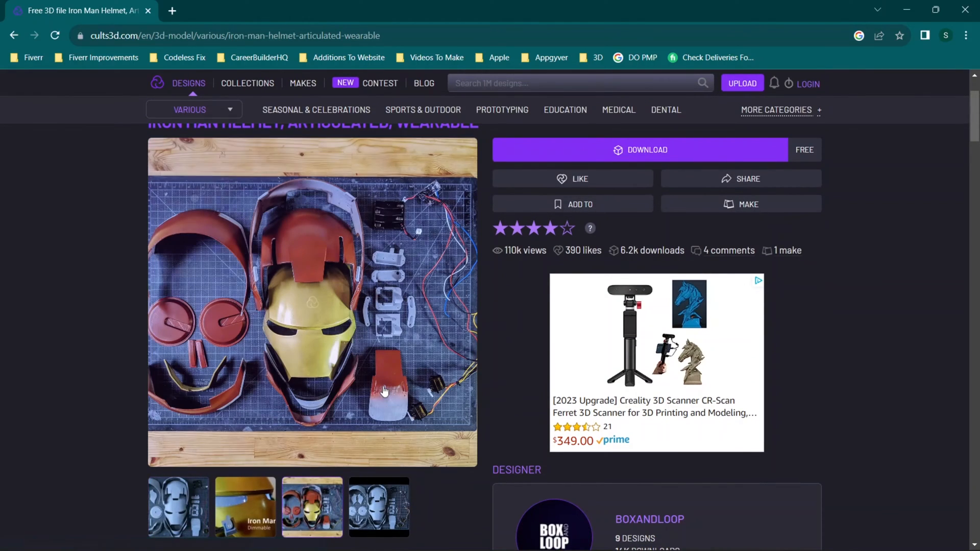
{"action": "scroll", "scroll_direction": "down", "scroll_amount": 3}
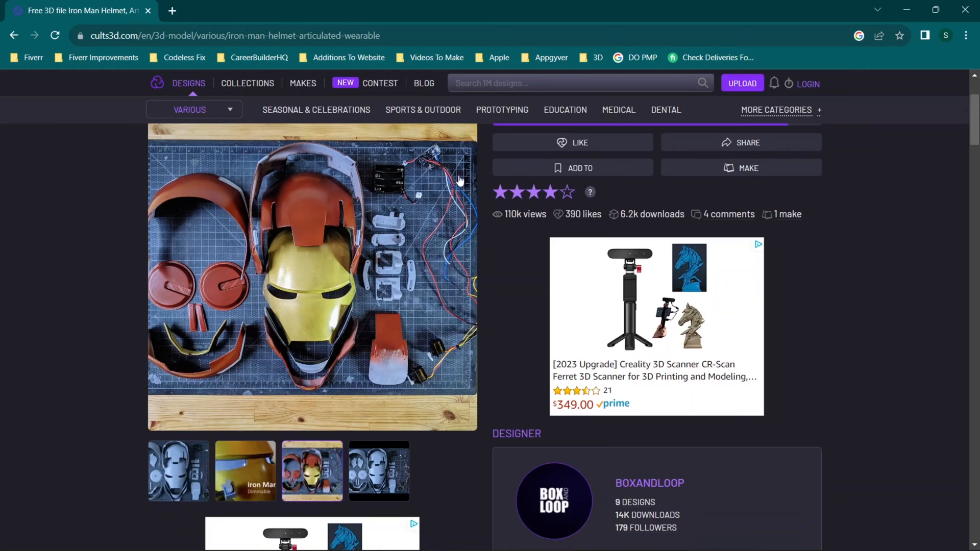
{"action": "mouse_move", "coordinate": [481, 242]}
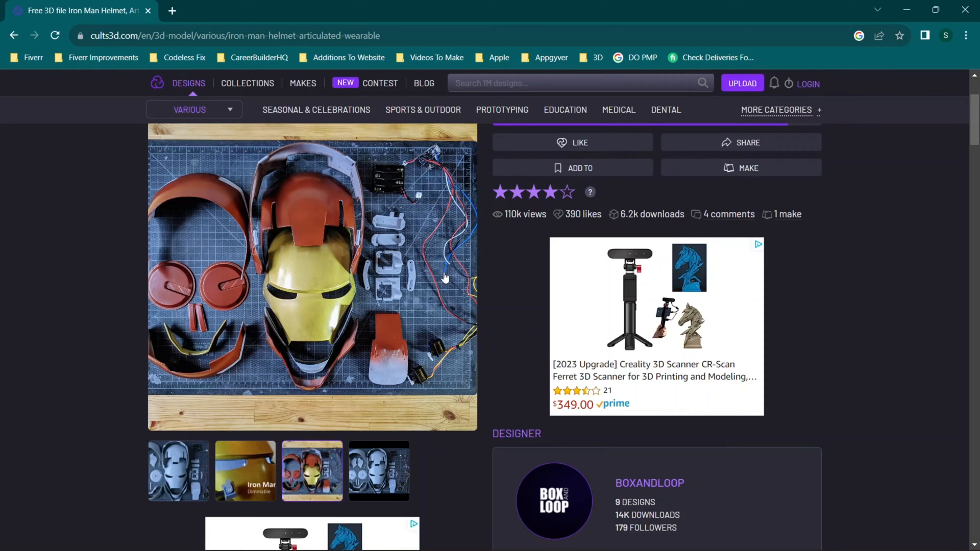
{"action": "mouse_move", "coordinate": [253, 238]}
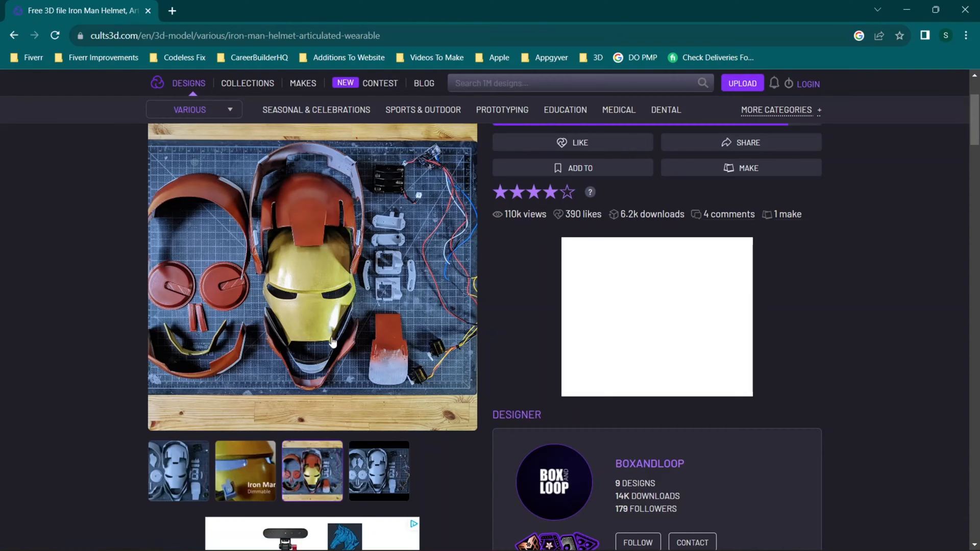
- Scroll through the model's description, file format, license and tags
{"action": "scroll", "scroll_direction": "down", "scroll_amount": 3}
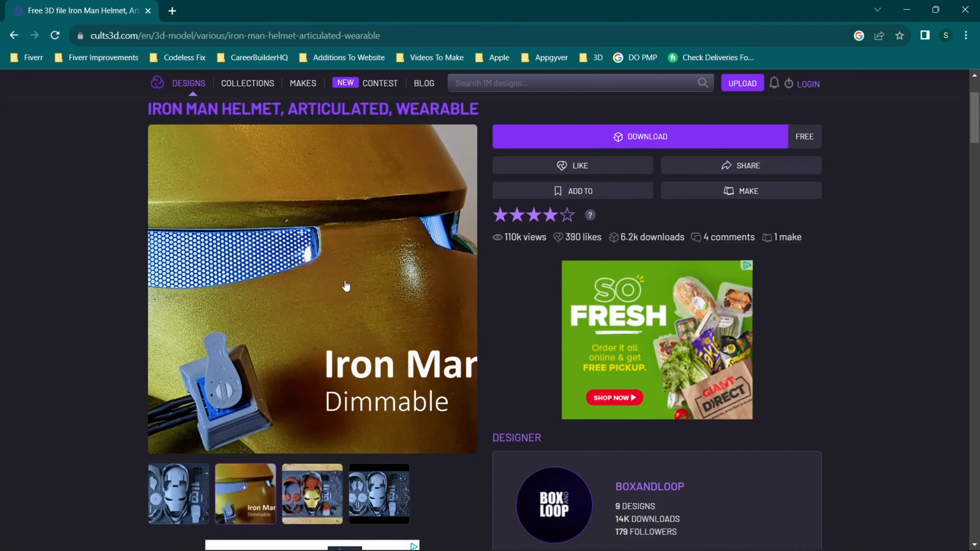
{"action": "scroll", "scroll_direction": "down", "scroll_amount": 3}
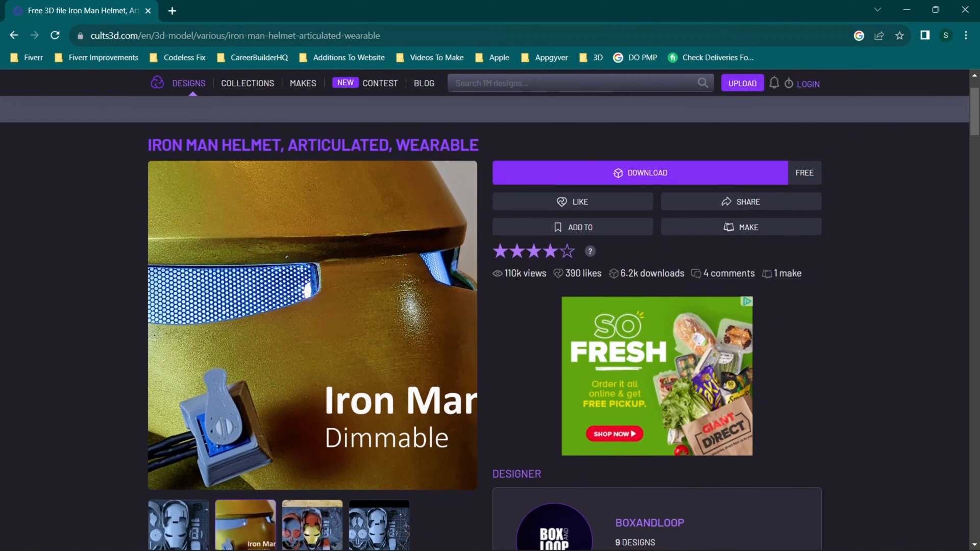
{"action": "mouse_move", "coordinate": [341, 289]}
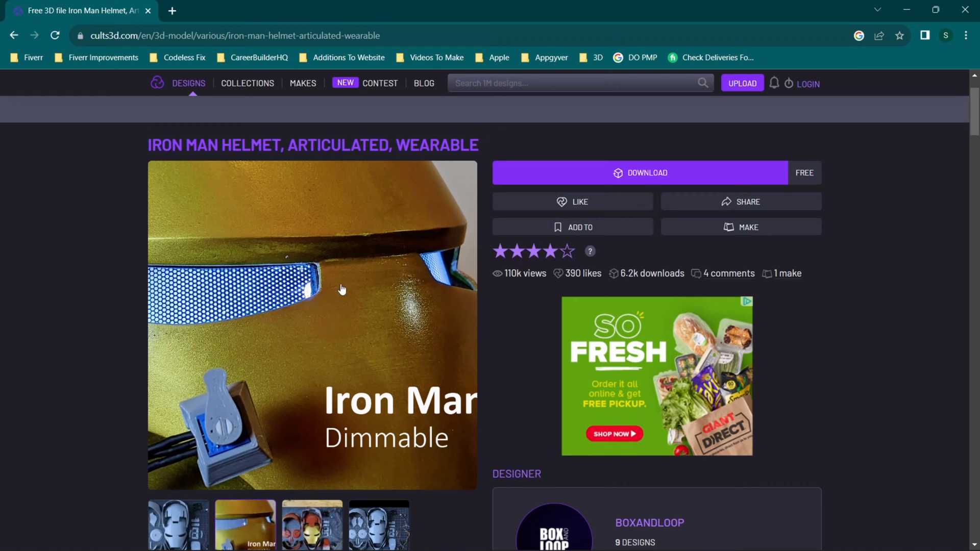
{"action": "scroll", "scroll_direction": "down", "scroll_amount": 3}
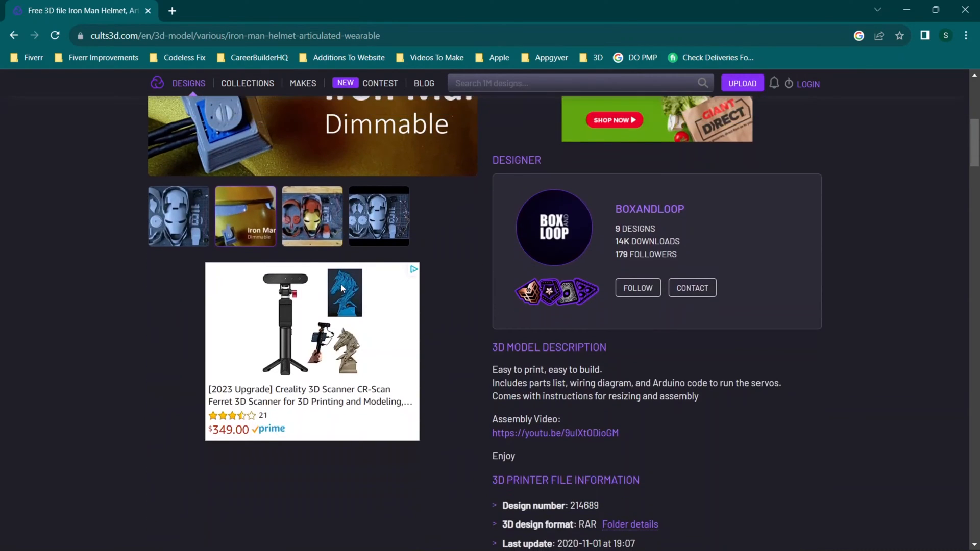
{"action": "scroll", "scroll_direction": "up", "scroll_amount": 3}
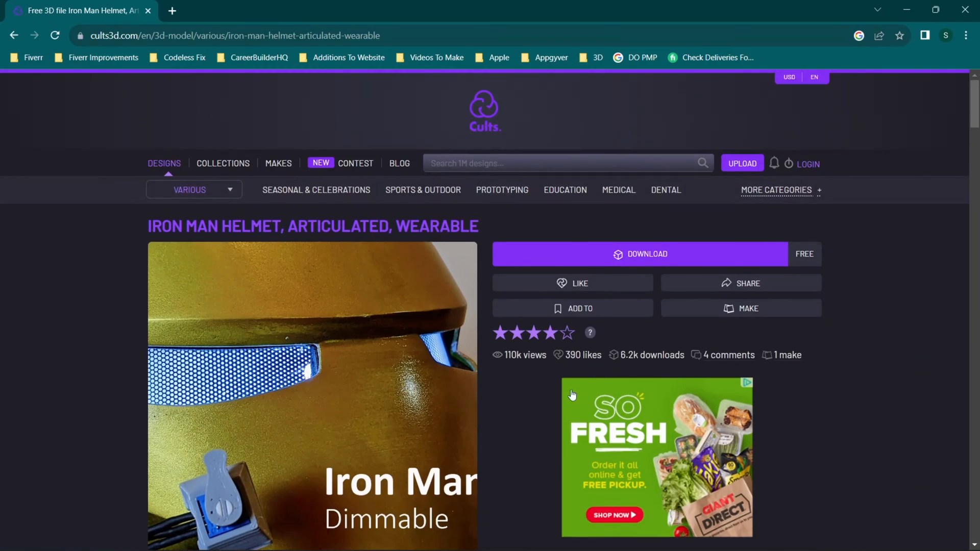
{"action": "scroll", "scroll_direction": "down", "scroll_amount": 3}
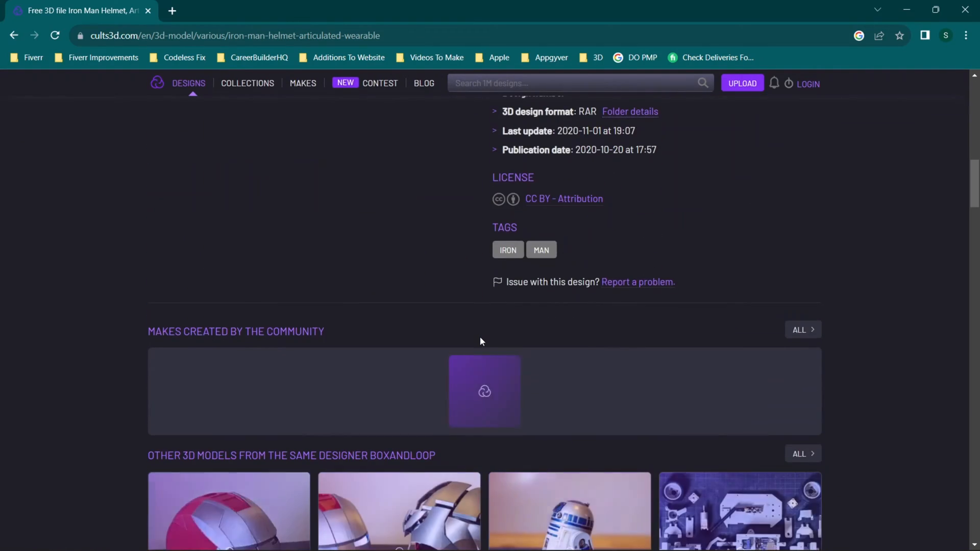
{"action": "scroll", "scroll_direction": "up", "scroll_amount": 3}
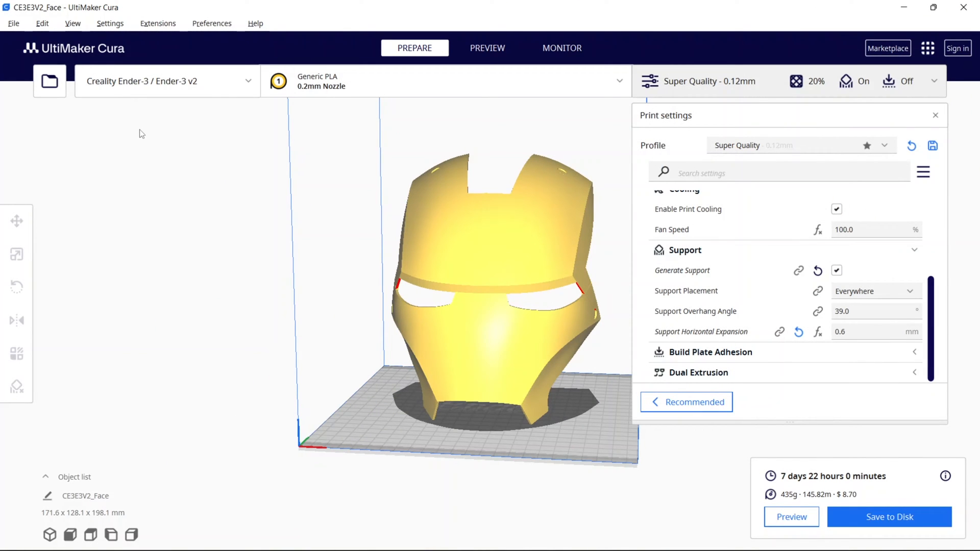
{"action": "mouse_move", "coordinate": [445, 302]}
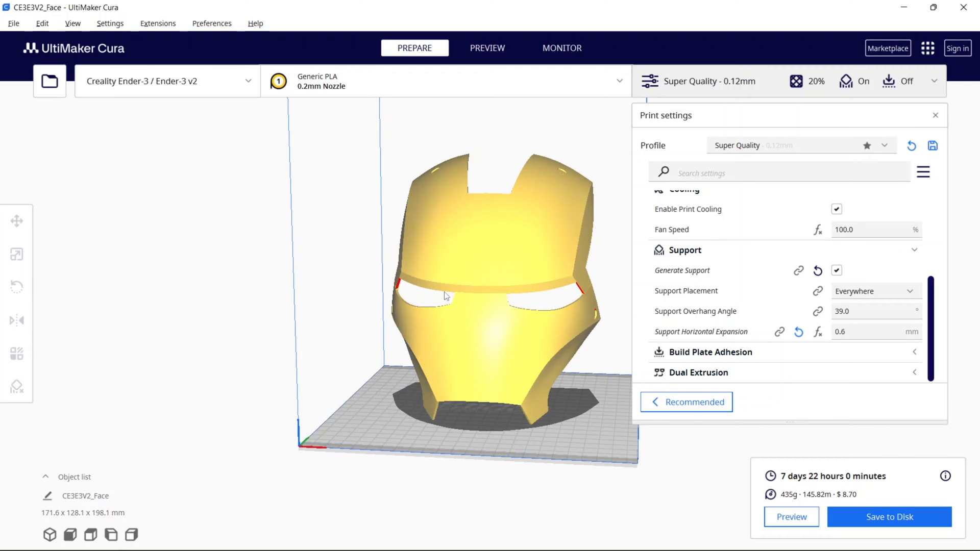
{"action": "mouse_move", "coordinate": [416, 304]}
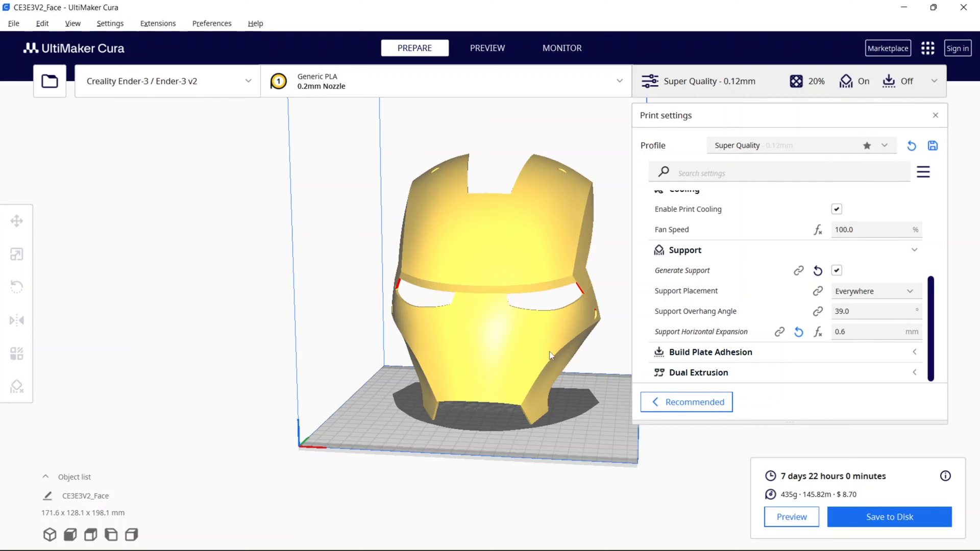
{"action": "mouse_move", "coordinate": [816, 486]}
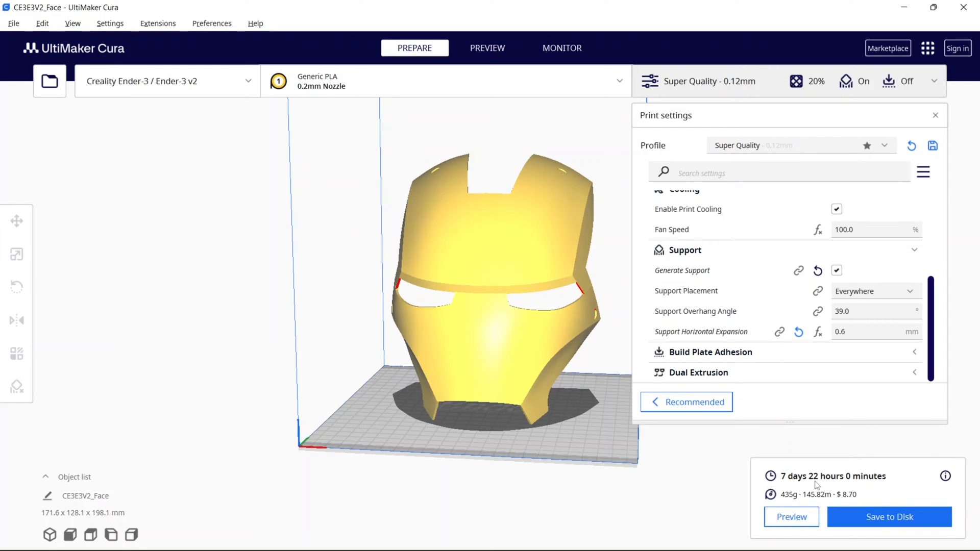
{"action": "mouse_move", "coordinate": [487, 284]}
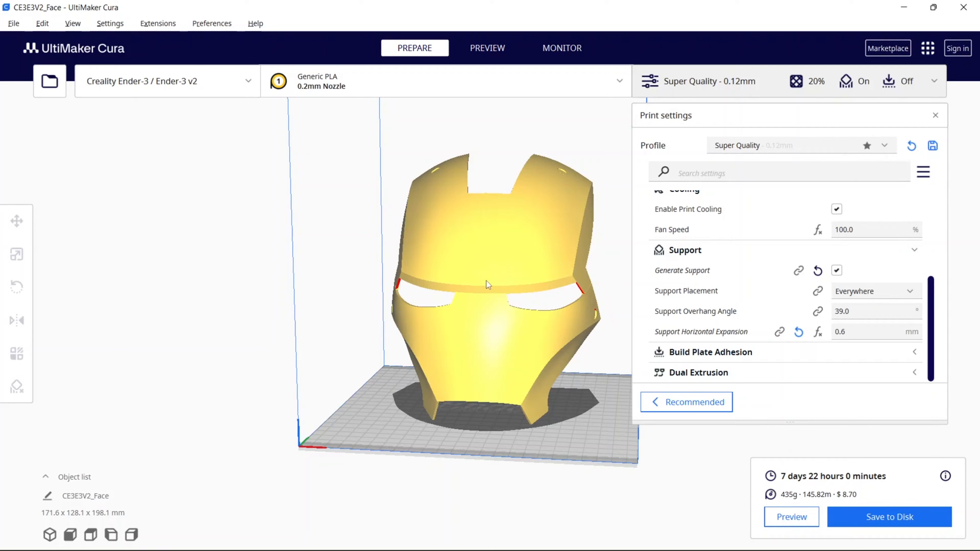
{"action": "mouse_move", "coordinate": [429, 264]}
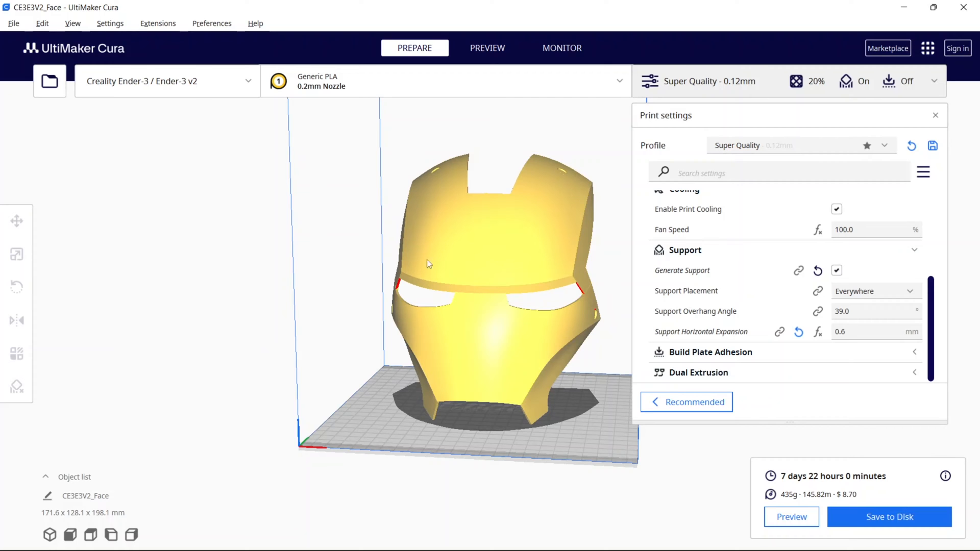
{"action": "left_click_drag", "start_coordinate": [428, 264], "coordinate": [346, 254]}
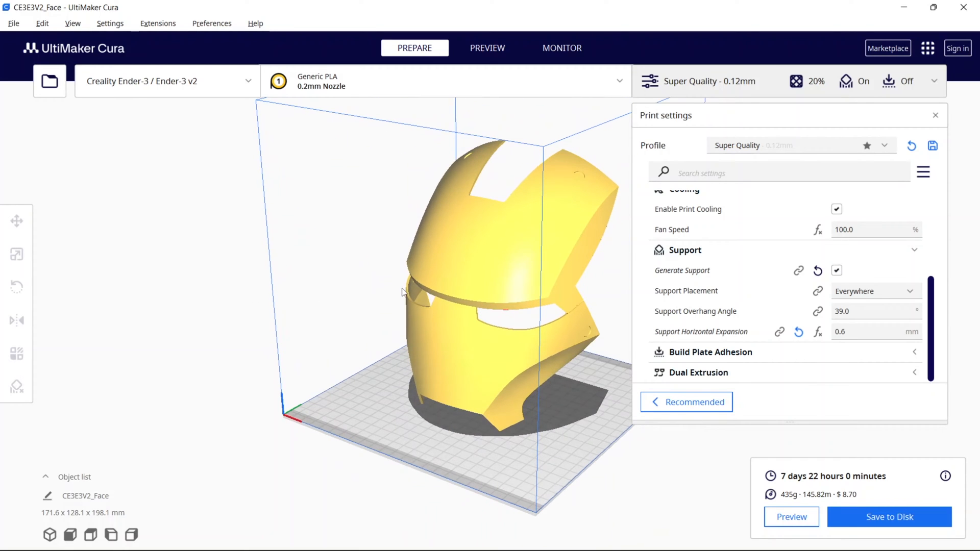
{"action": "mouse_move", "coordinate": [542, 276]}
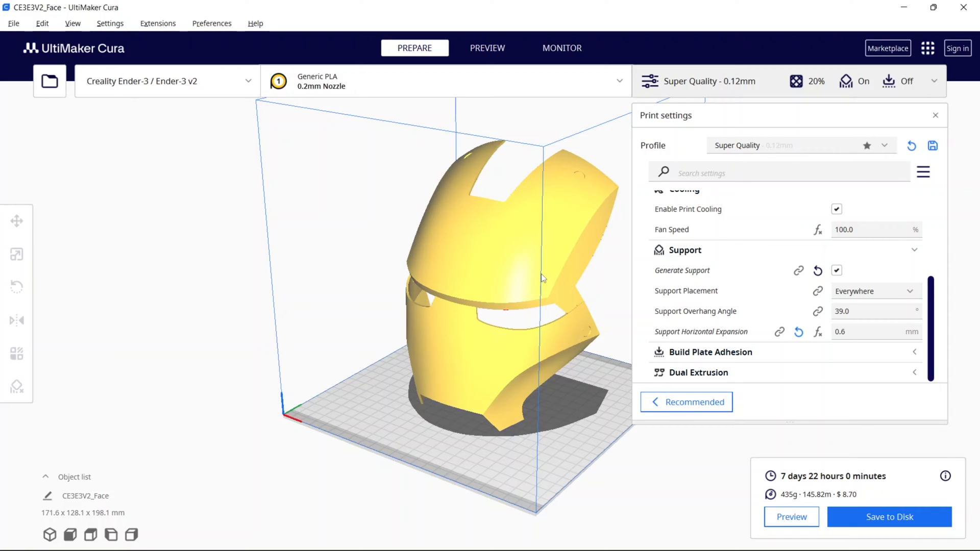
{"action": "mouse_move", "coordinate": [448, 253]}
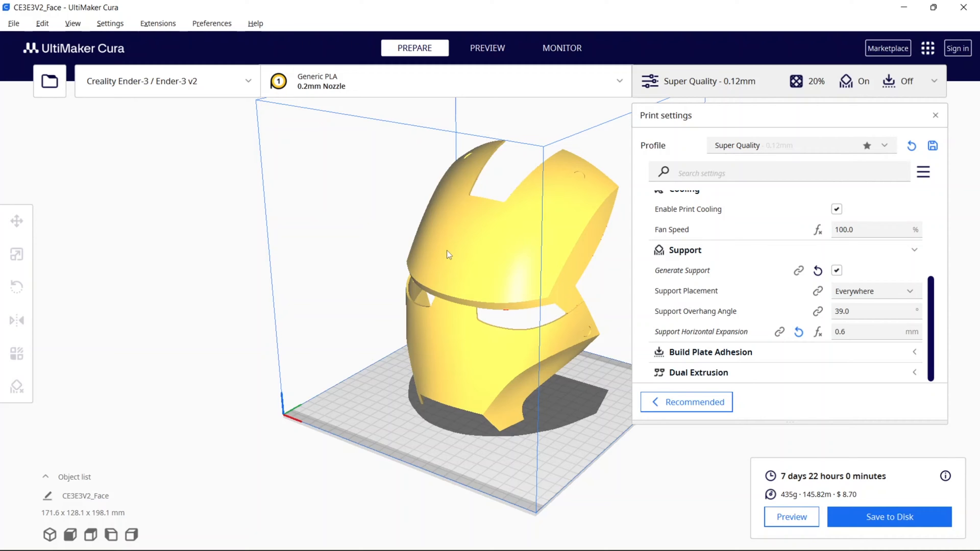
{"action": "left_click_drag", "start_coordinate": [447, 254], "coordinate": [315, 252]}
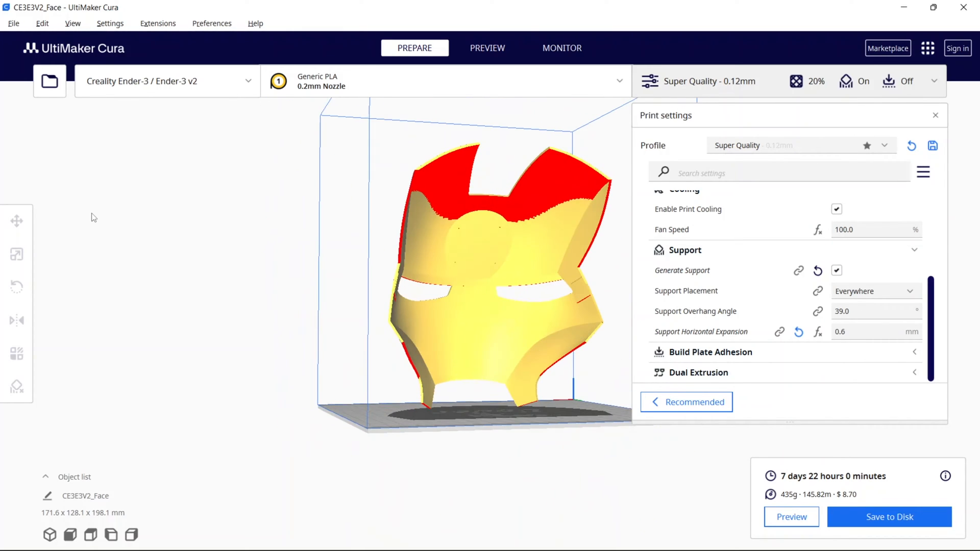
{"action": "mouse_move", "coordinate": [540, 317]}
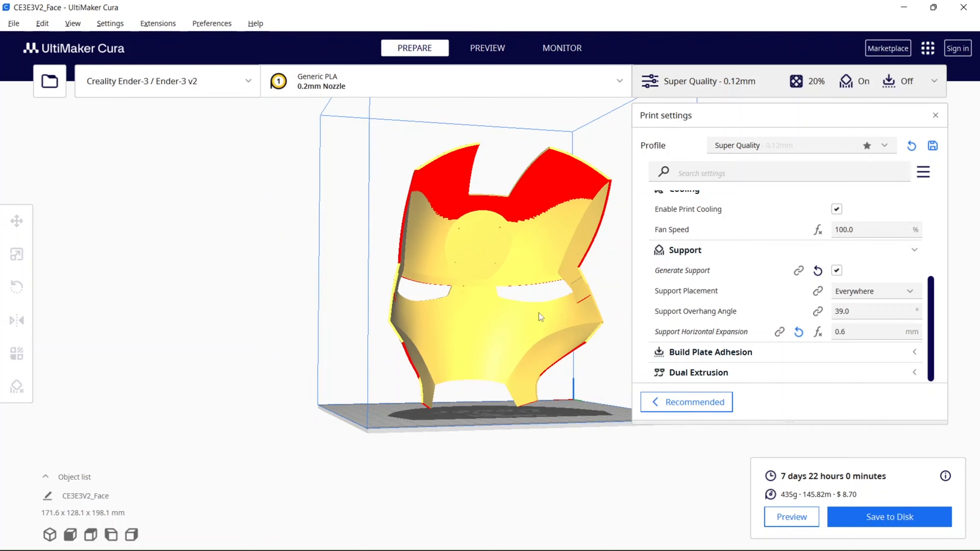
{"action": "left_click_drag", "start_coordinate": [540, 317], "coordinate": [428, 325]}
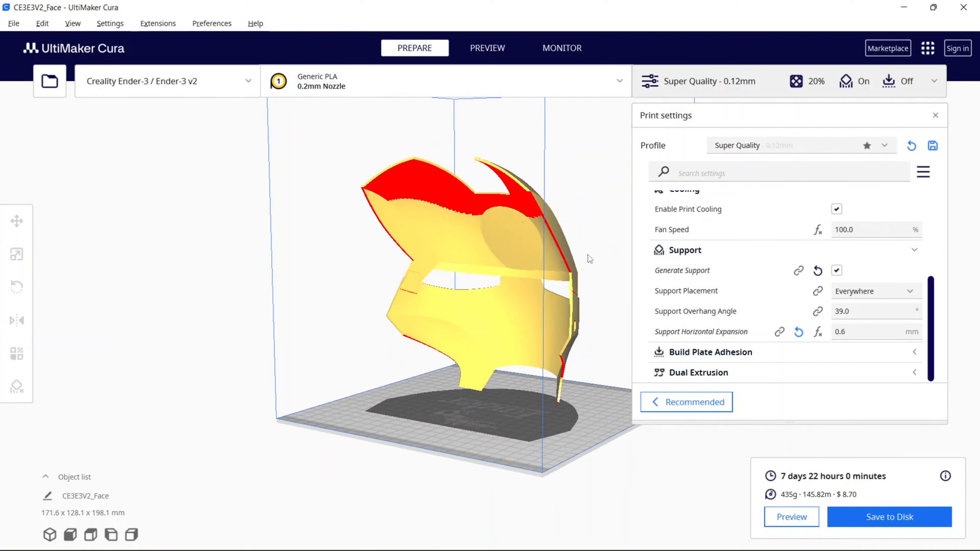
{"action": "mouse_move", "coordinate": [443, 194]}
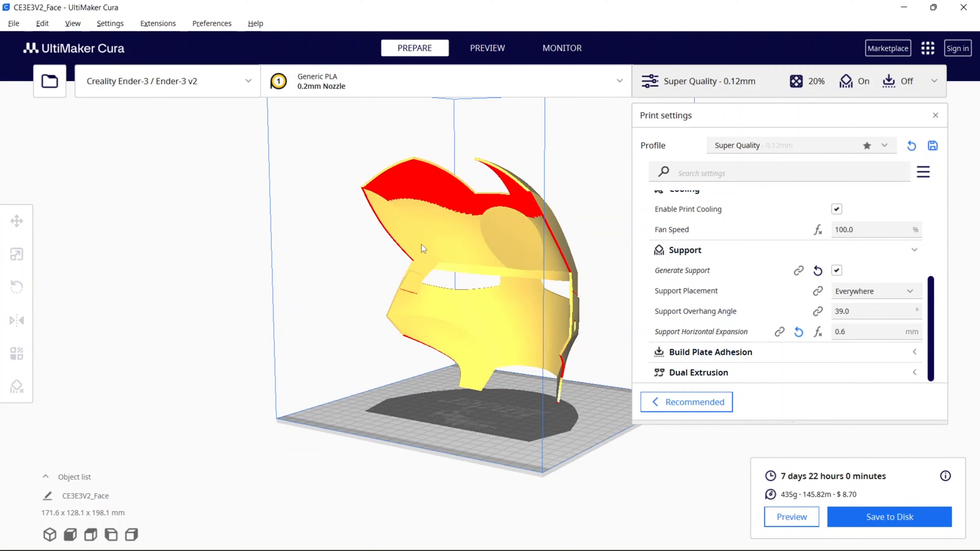
{"action": "left_click_drag", "start_coordinate": [422, 248], "coordinate": [447, 262]}
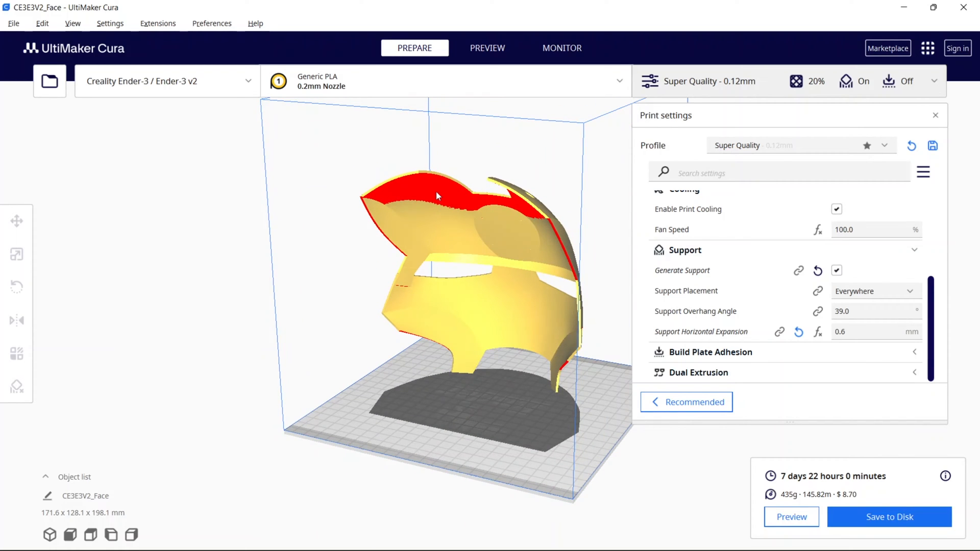
{"action": "left_click_drag", "start_coordinate": [438, 196], "coordinate": [393, 251]}
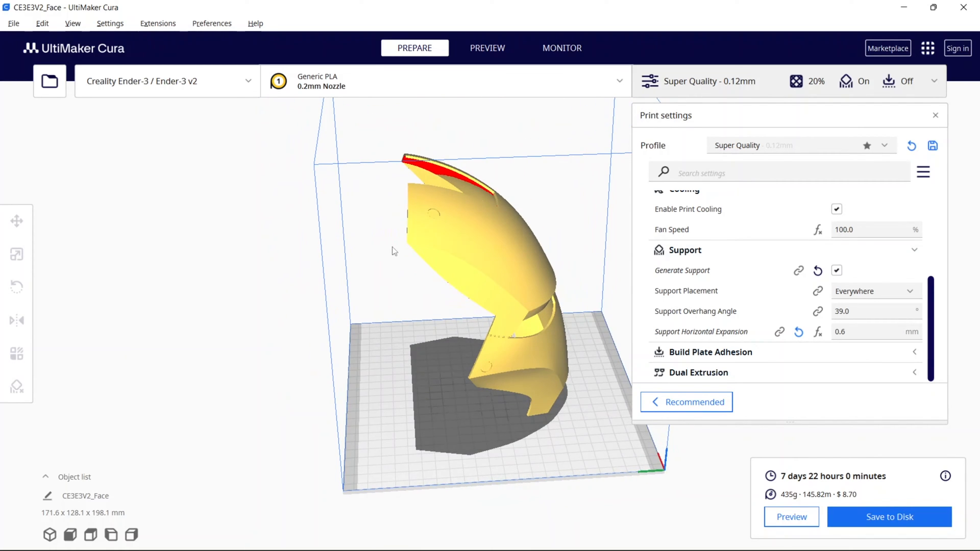
{"action": "mouse_move", "coordinate": [506, 250]}
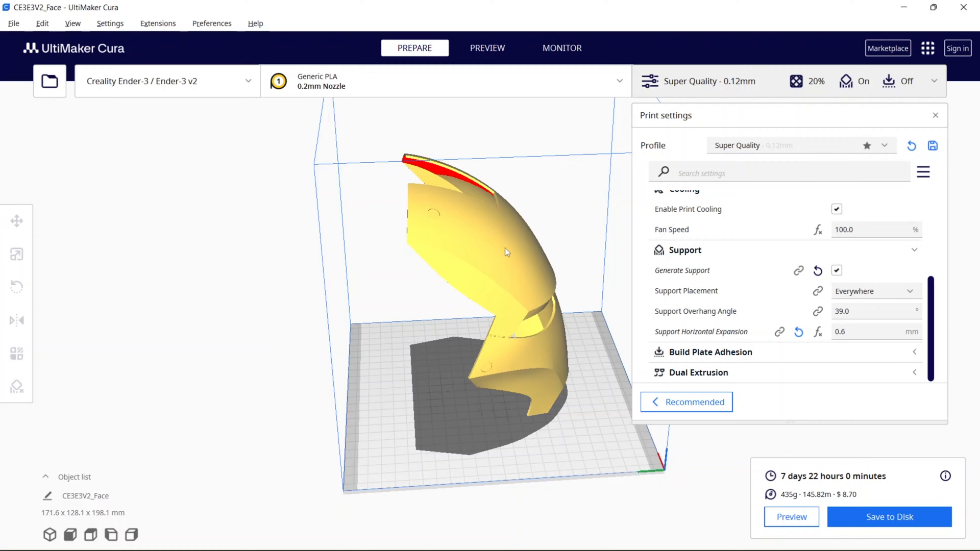
{"action": "left_click_drag", "start_coordinate": [506, 252], "coordinate": [394, 242]}
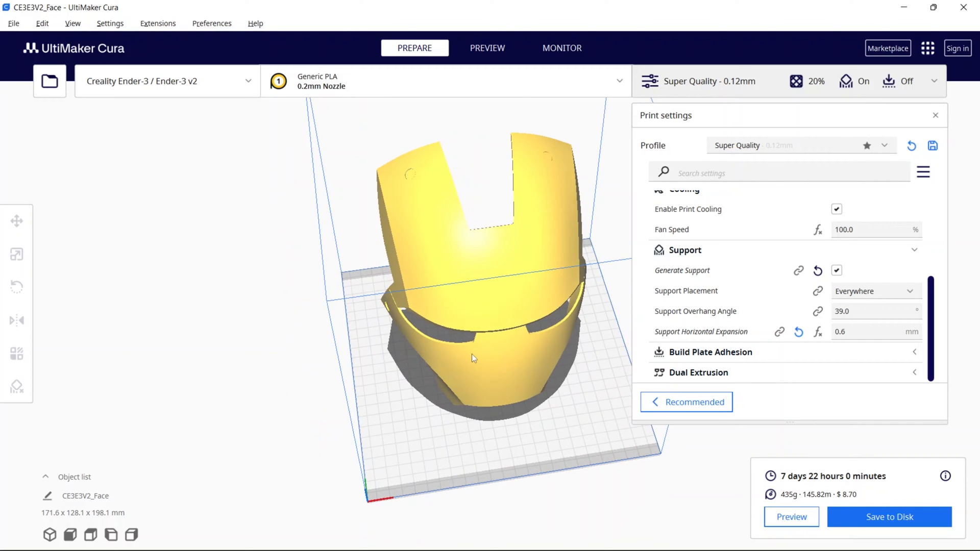
{"action": "mouse_move", "coordinate": [532, 342]}
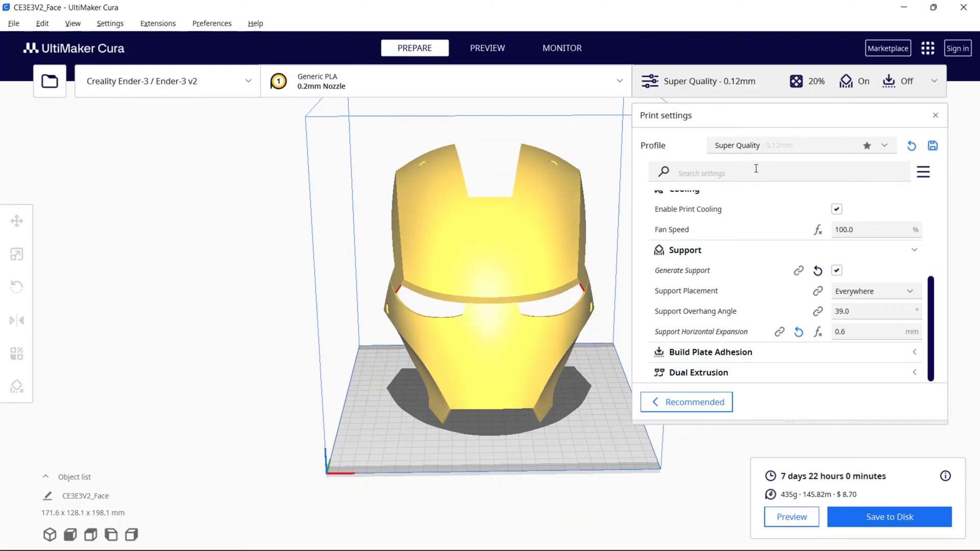
{"action": "mouse_move", "coordinate": [713, 94]}
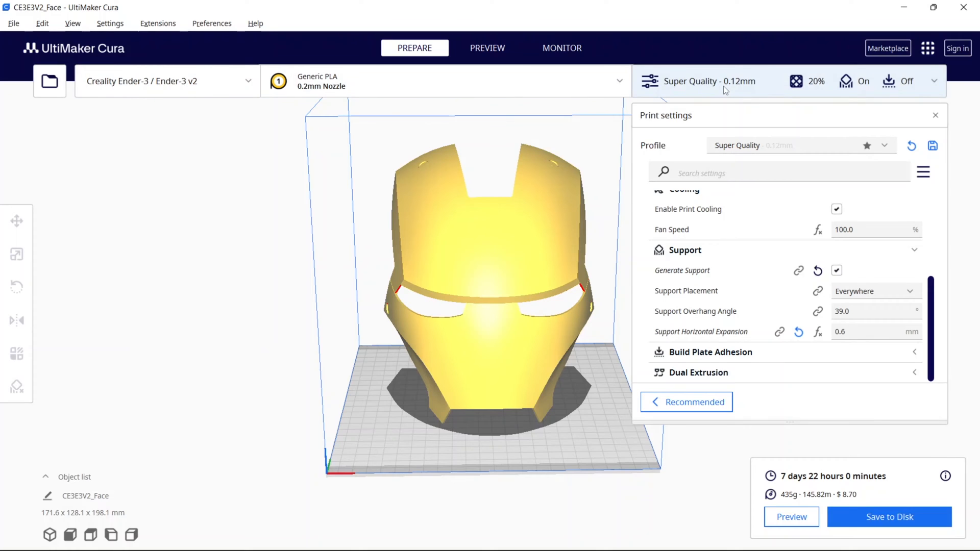
{"action": "mouse_move", "coordinate": [856, 228]}
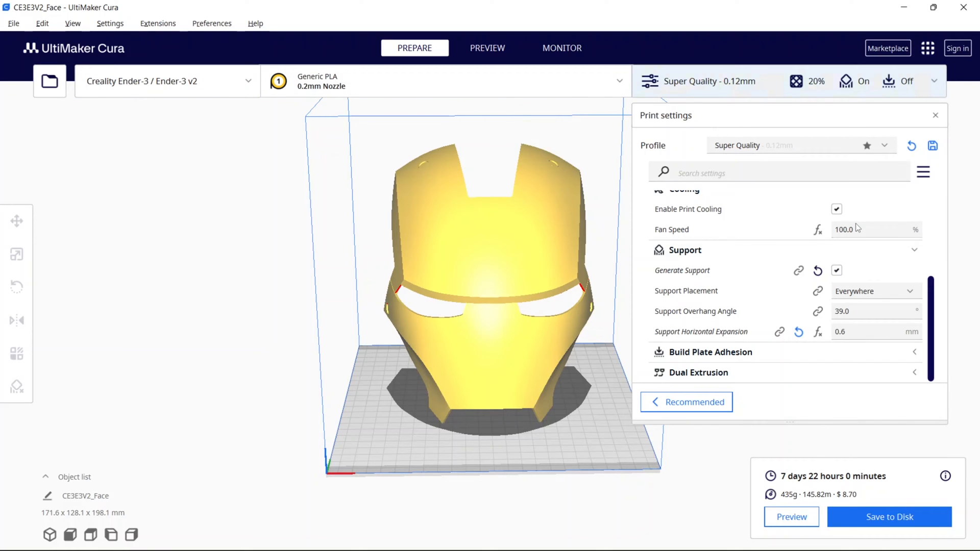
{"action": "mouse_move", "coordinate": [818, 312]}
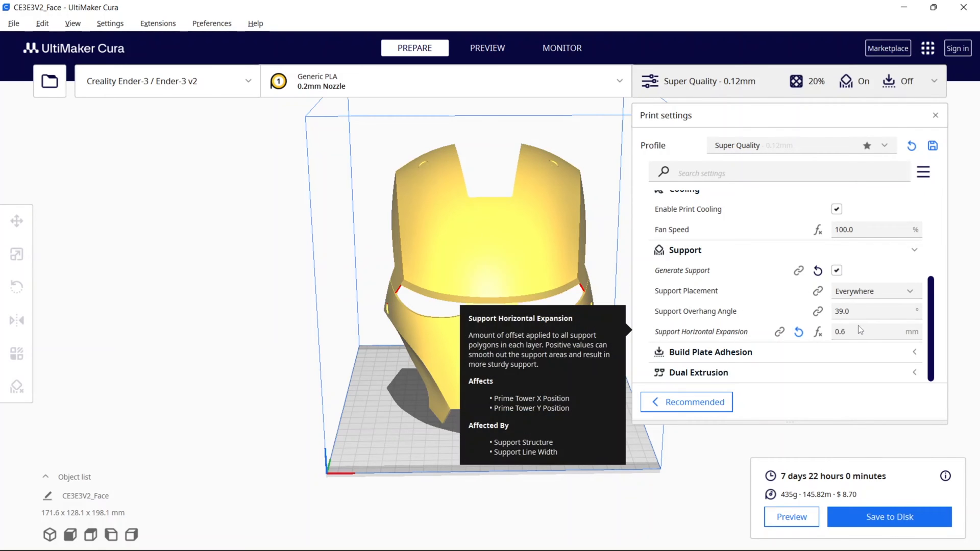
{"action": "mouse_move", "coordinate": [829, 312]}
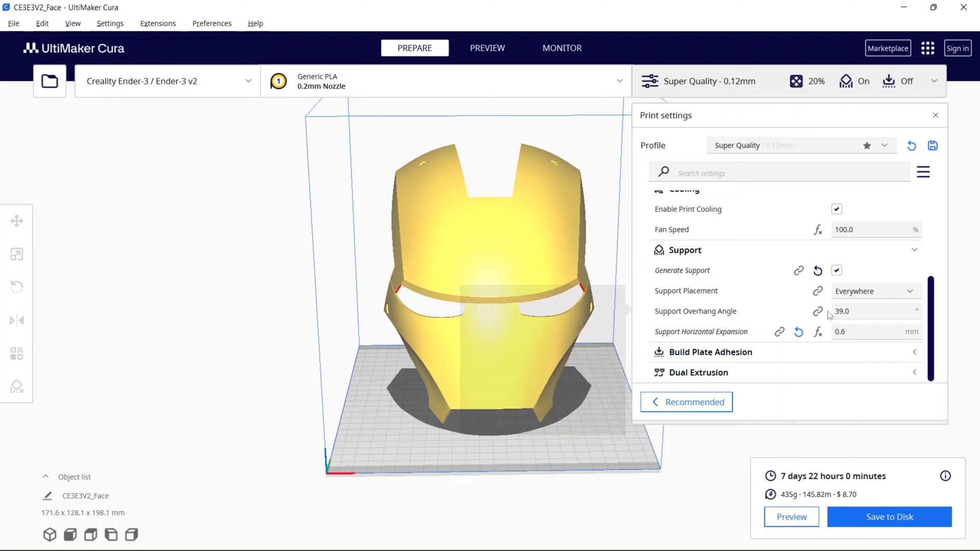
{"action": "mouse_move", "coordinate": [657, 381]}
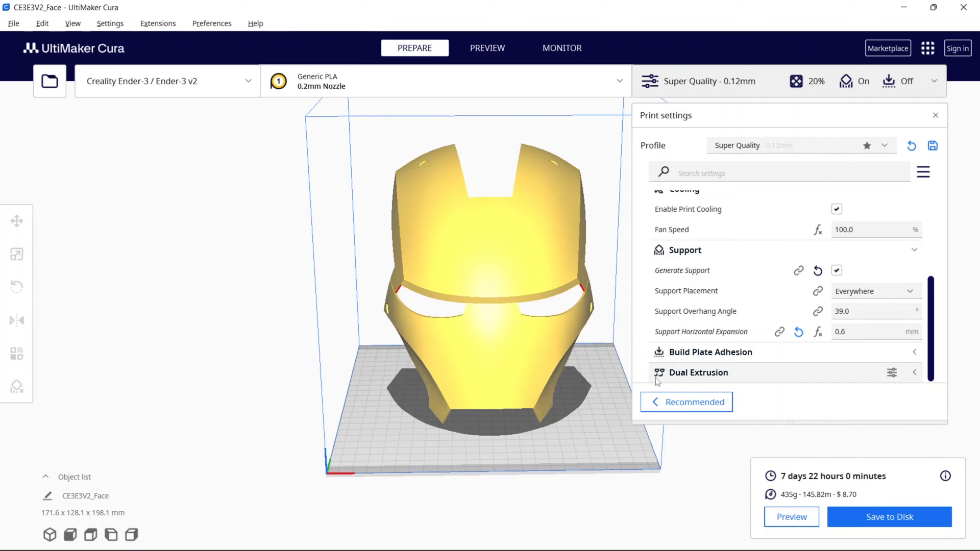
{"action": "mouse_move", "coordinate": [800, 481]}
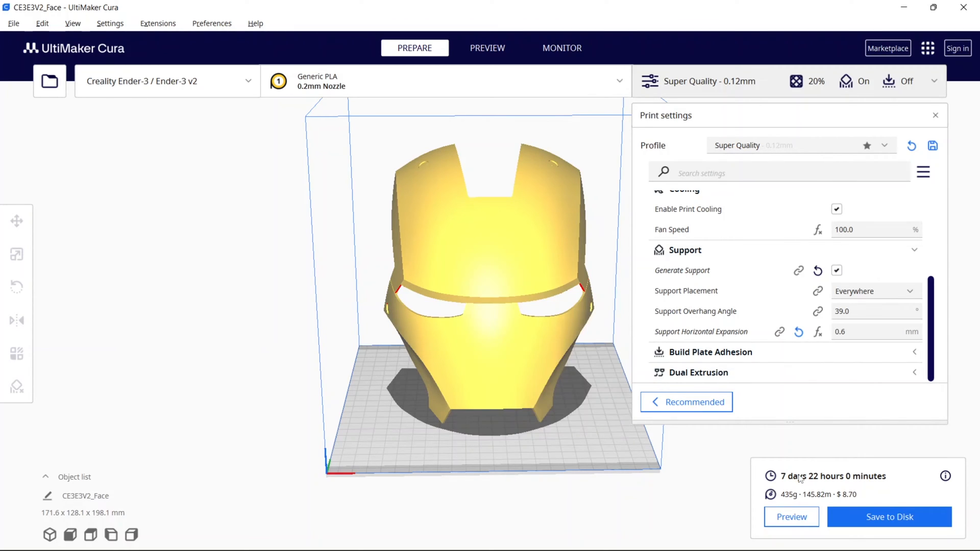
{"action": "mouse_move", "coordinate": [787, 486]}
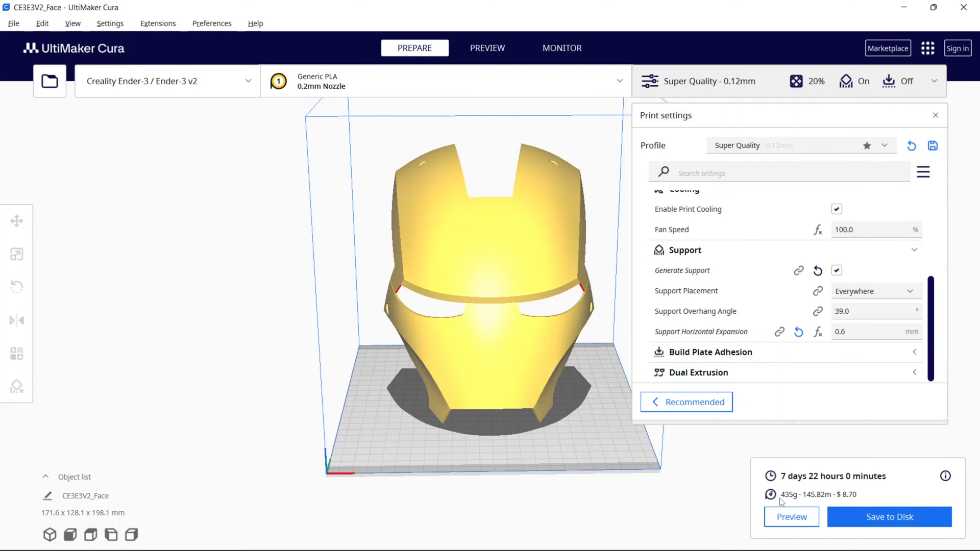
{"action": "mouse_move", "coordinate": [856, 469]}
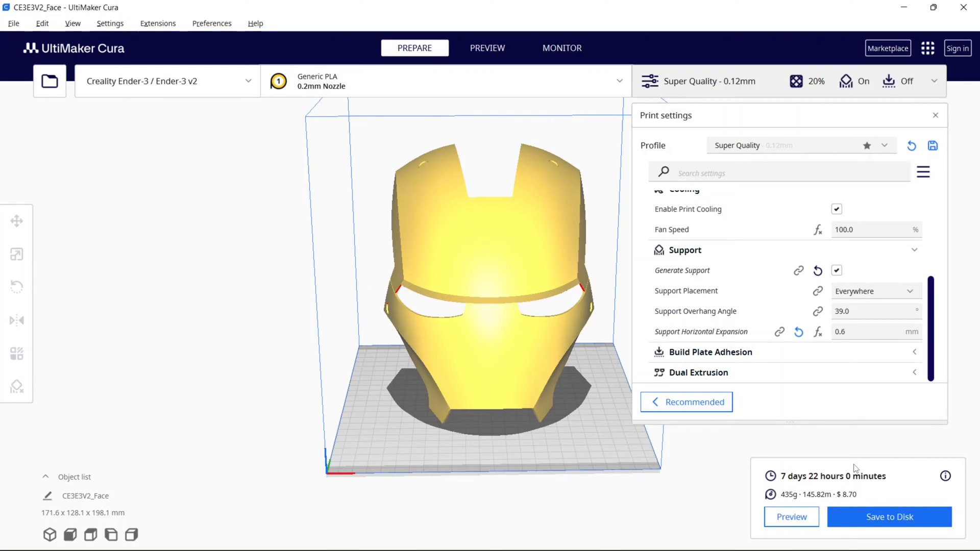
{"action": "mouse_move", "coordinate": [807, 501]}
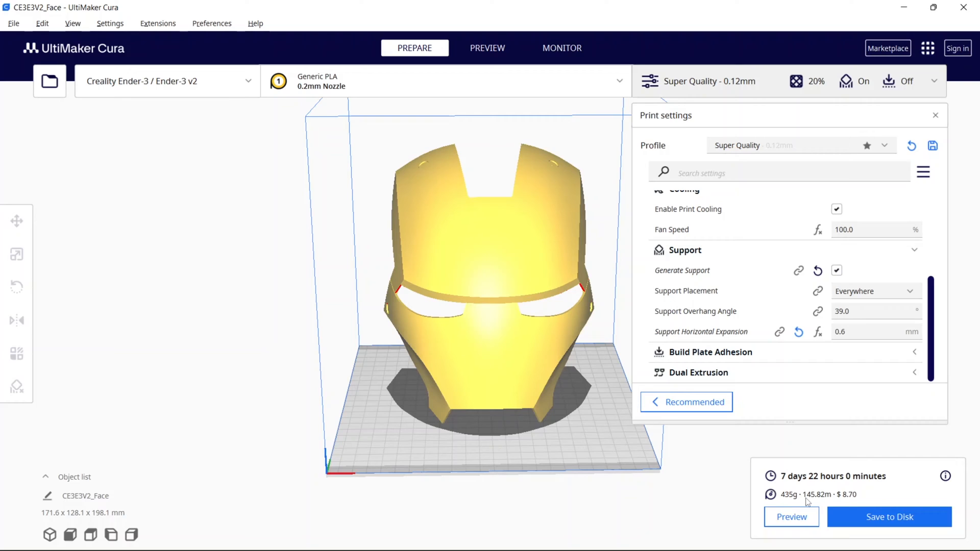
{"action": "mouse_move", "coordinate": [312, 421]}
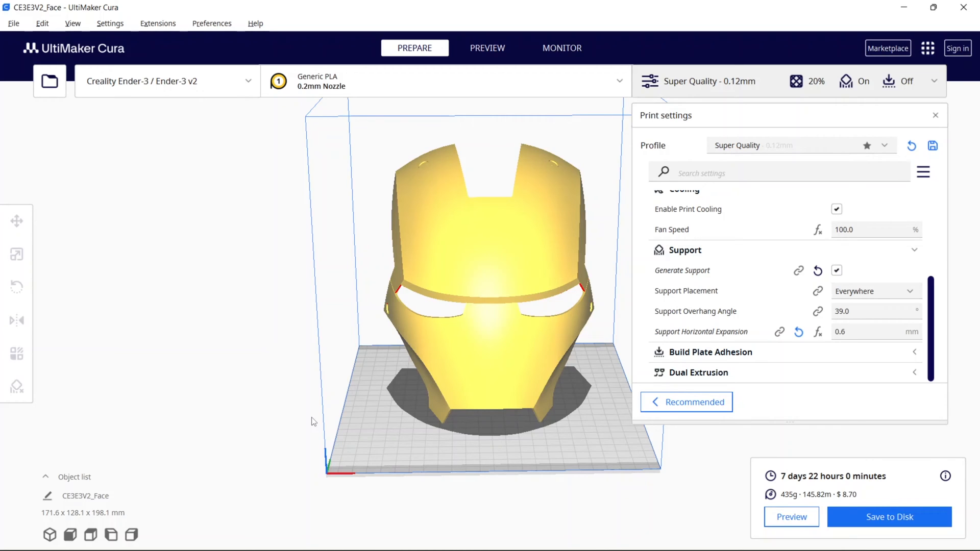